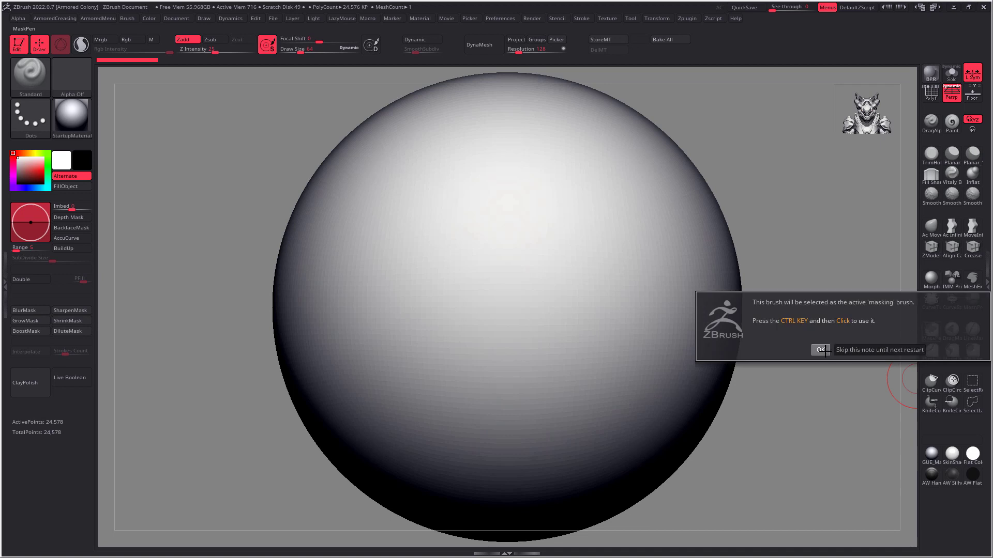
Step: Dismiss the MaskPen warning note, pick the ClipCurve brush, and dismiss its note
click(819, 350)
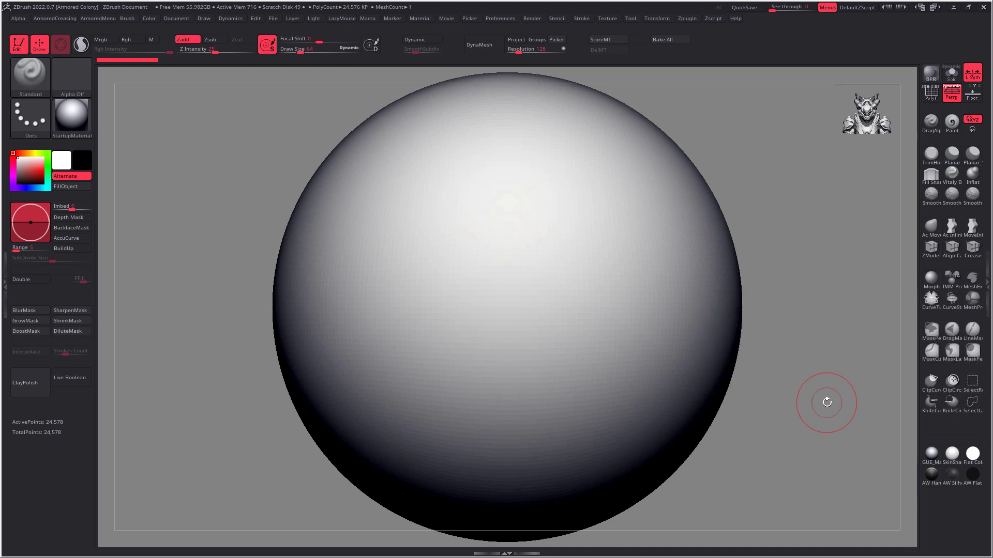
click(951, 381)
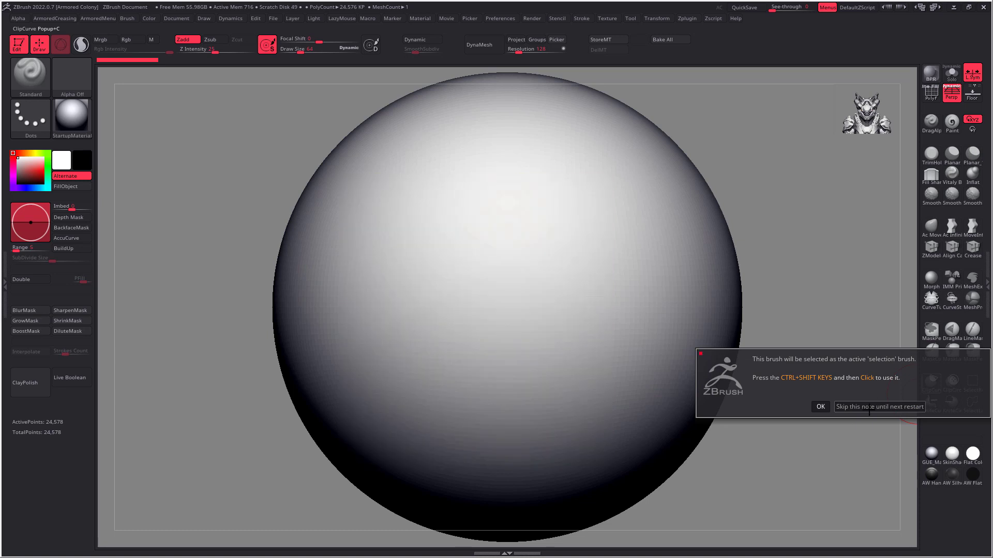
click(819, 406)
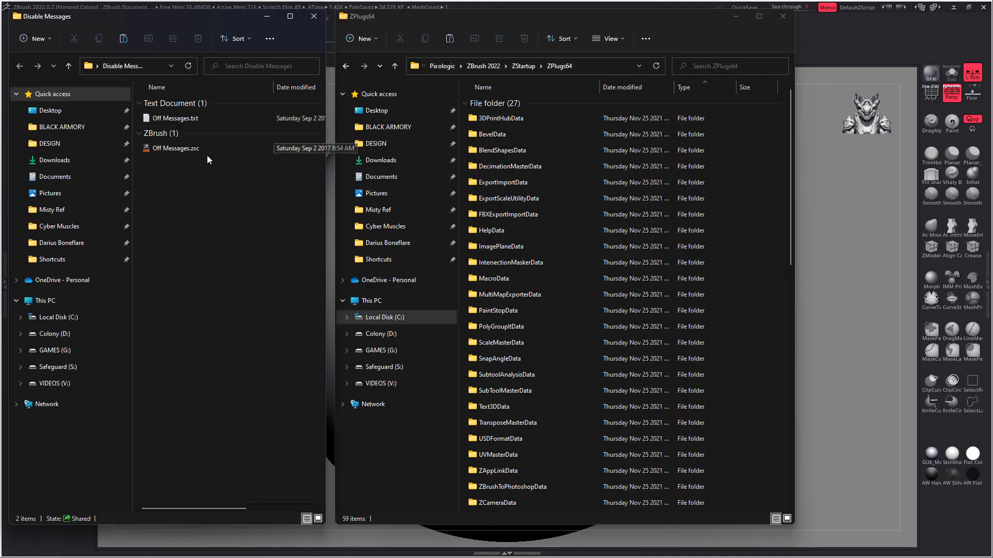
Step: Put Off Messages.zsc into Program Files\Pixologic\ZBrush 2022\ZStartup\ZPlugs64
click(179, 147)
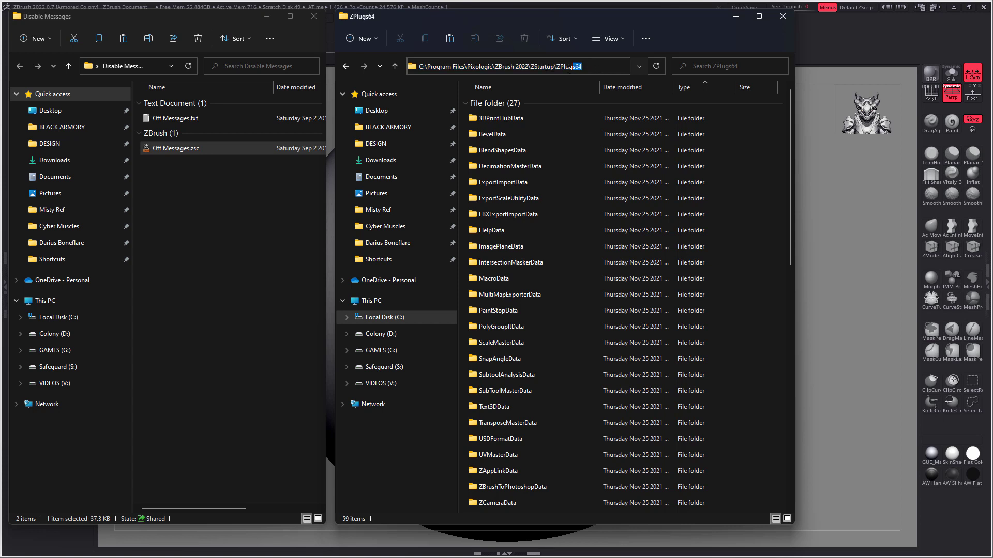
click(507, 214)
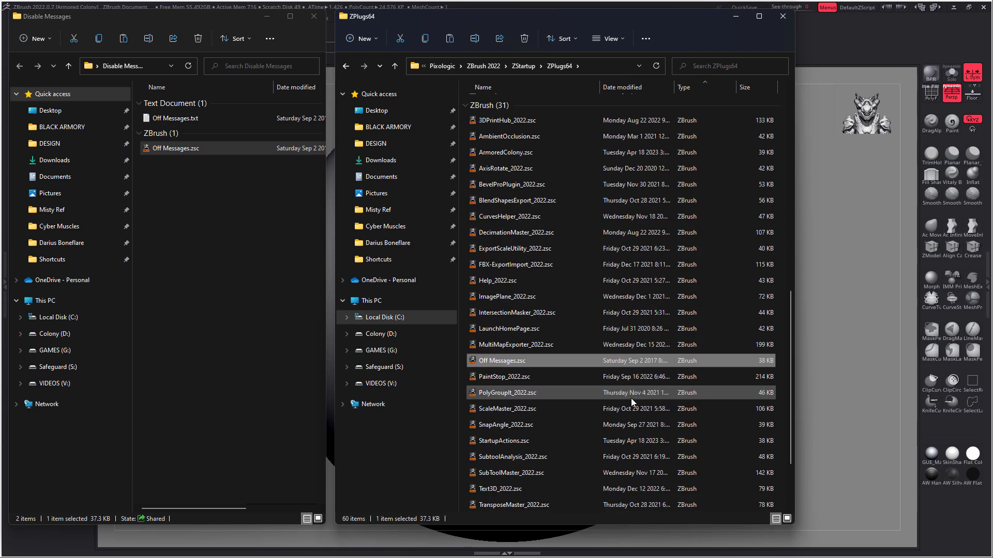
mouse_move(573, 371)
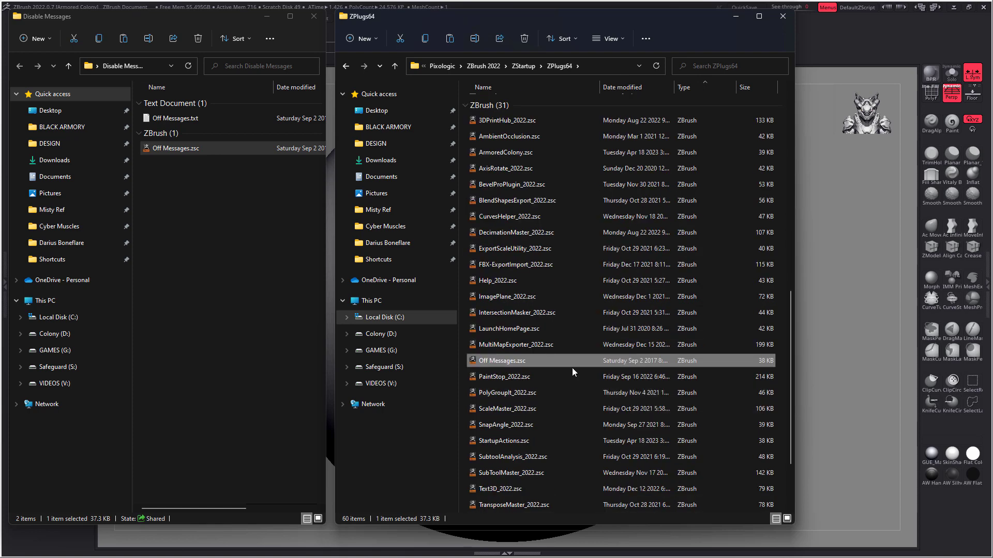
click(176, 118)
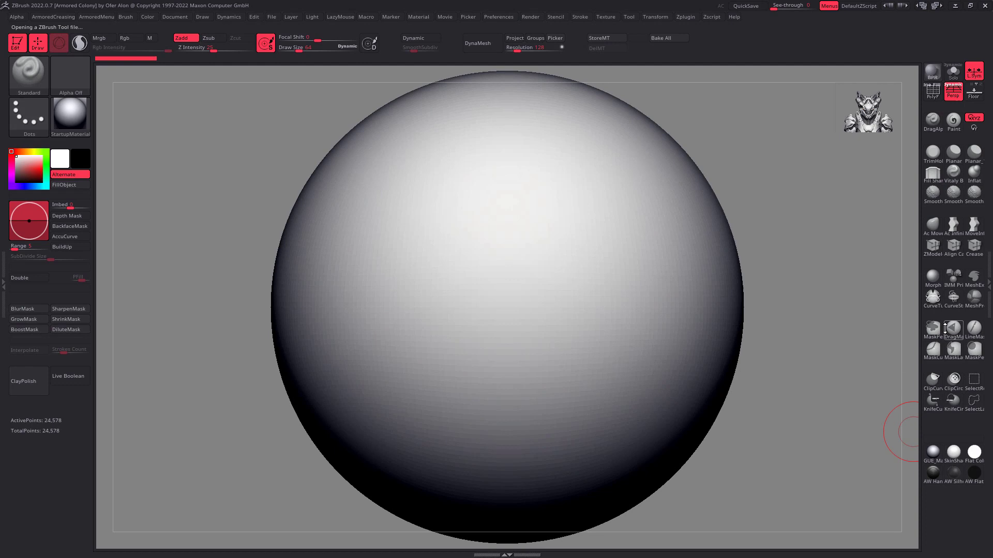
mouse_move(672, 344)
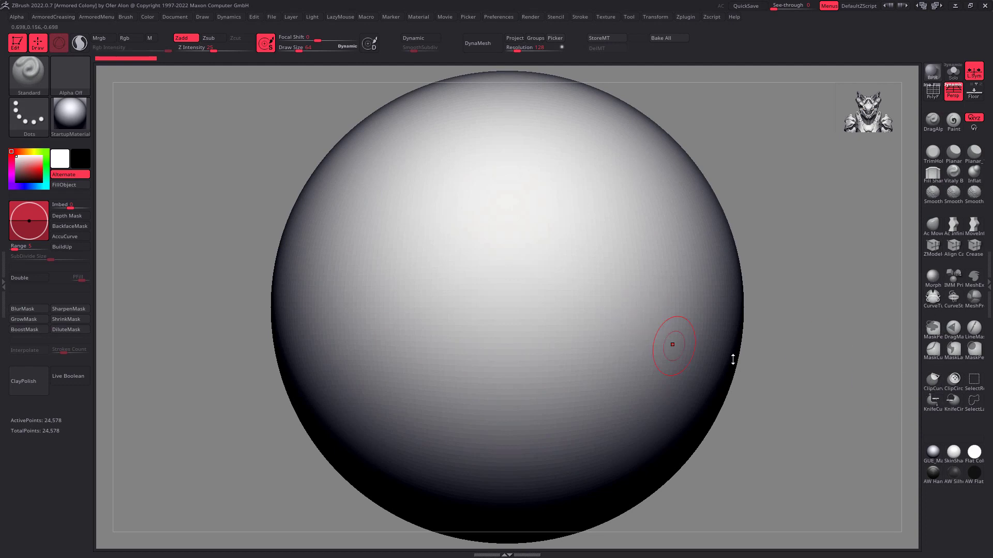
mouse_move(816, 122)
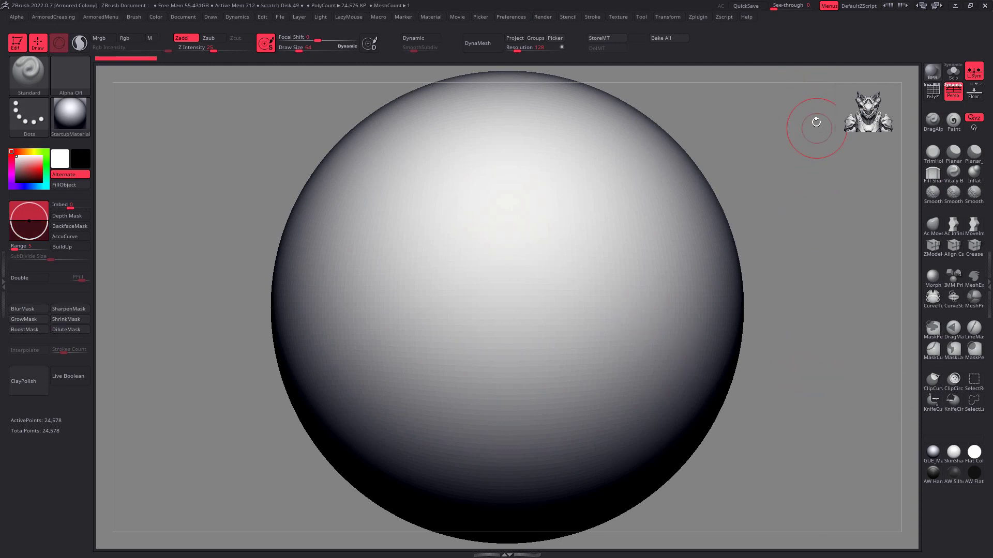
mouse_move(792, 208)
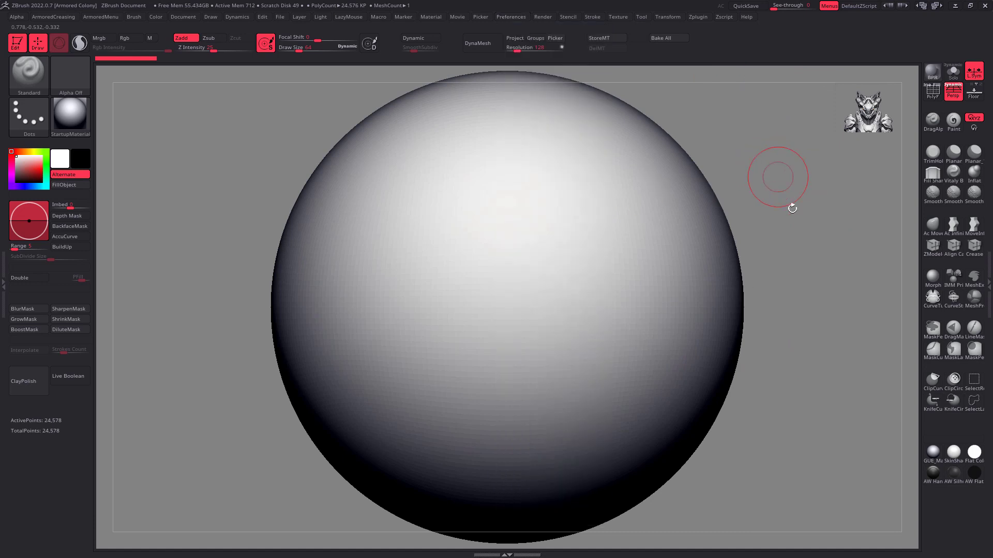
mouse_move(821, 384)
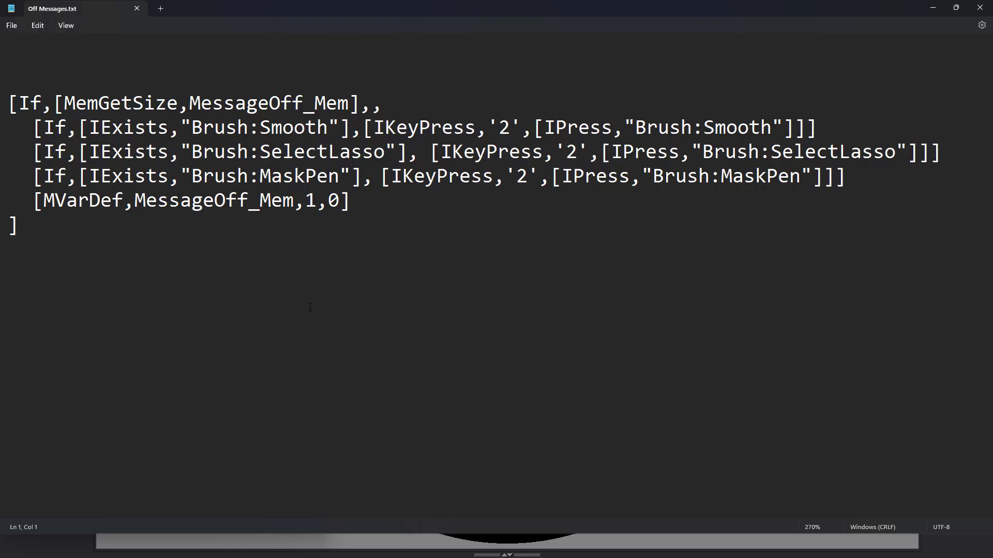
mouse_move(245, 336)
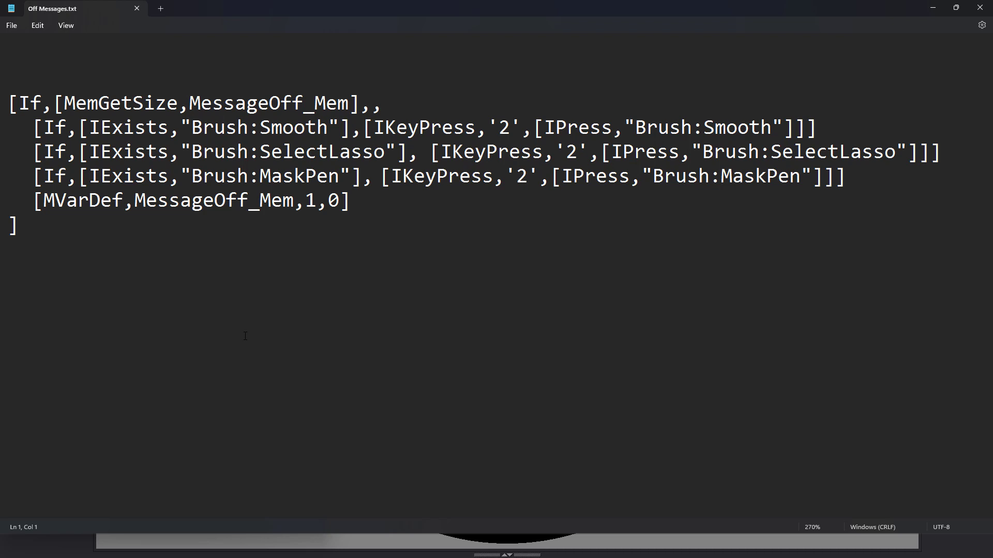